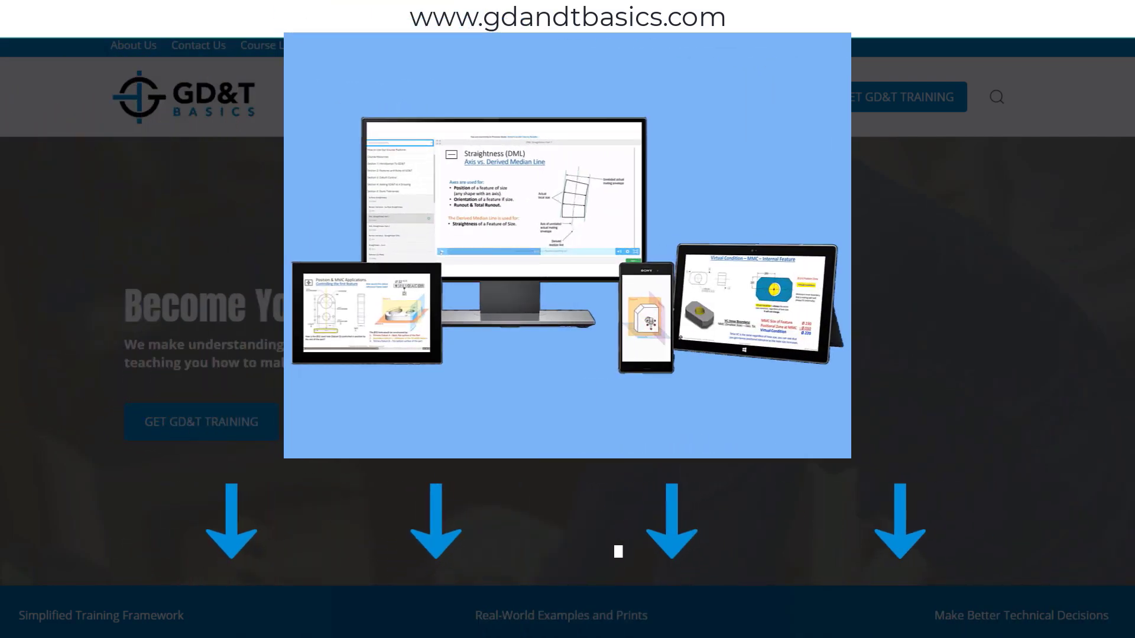
Open the Free Resources dropdown listing the wall chart, blog, quizzes, standards comparisons and YouTube
{"action": "left_click", "coordinate": [584, 105]}
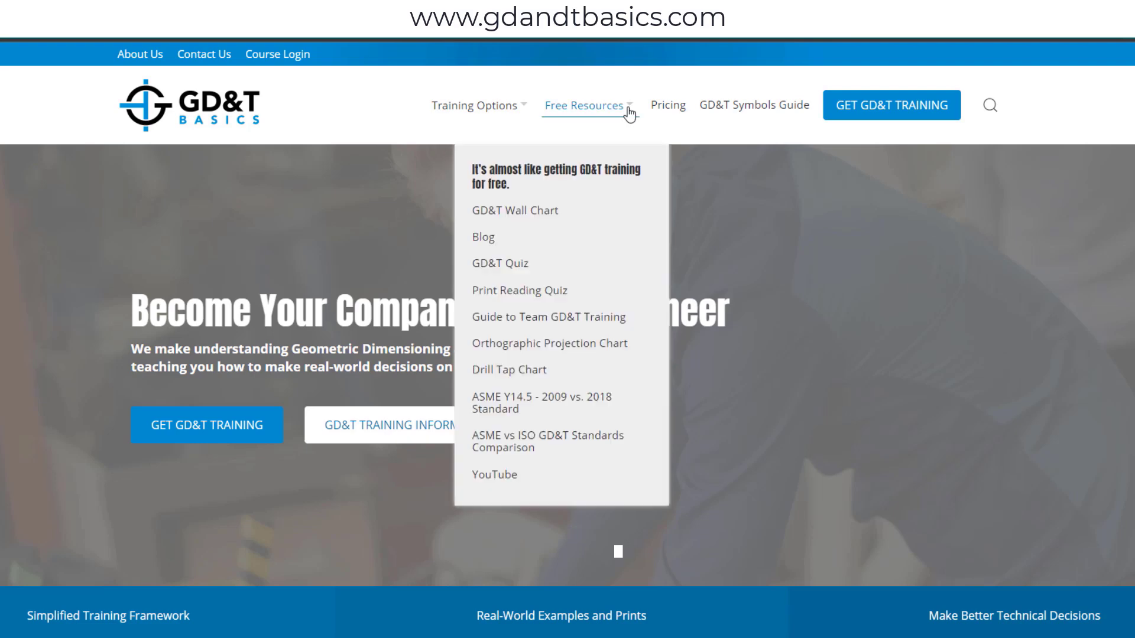